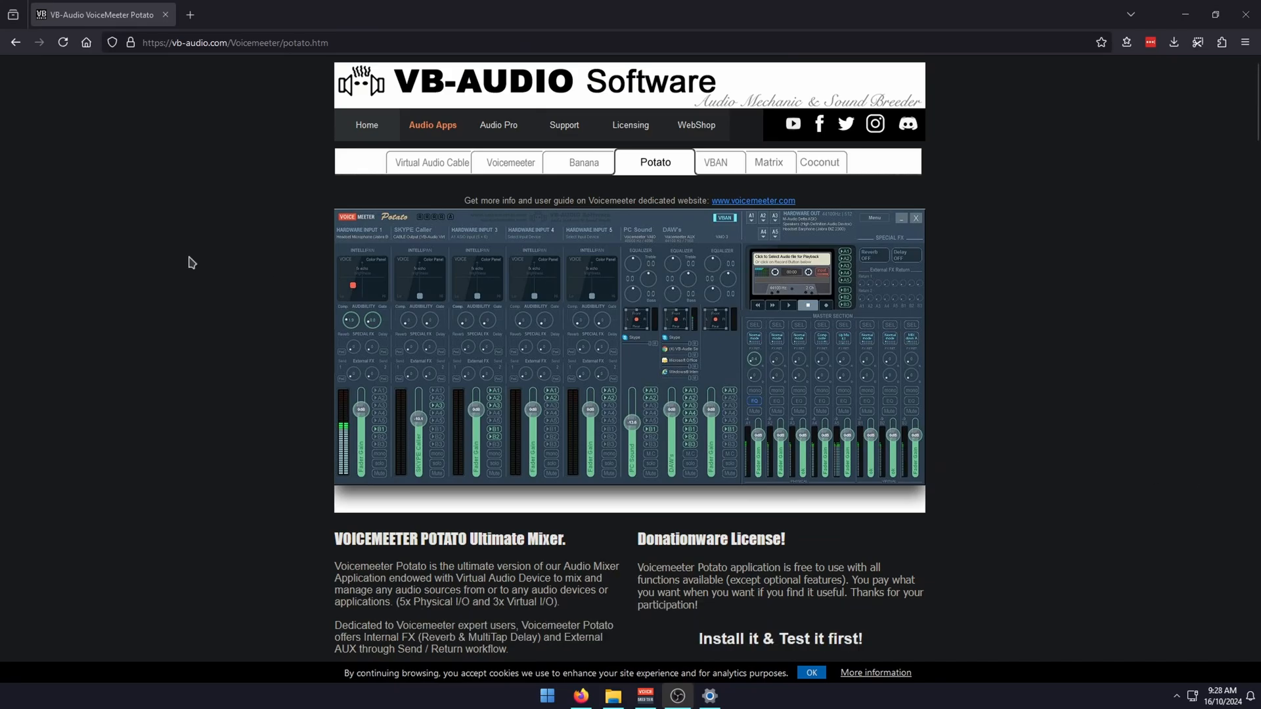
Step: Leave the Voicemeeter download page and bring up Windows System settings from the taskbar
{"action": "scroll", "scroll_direction": "down", "scroll_amount": 3}
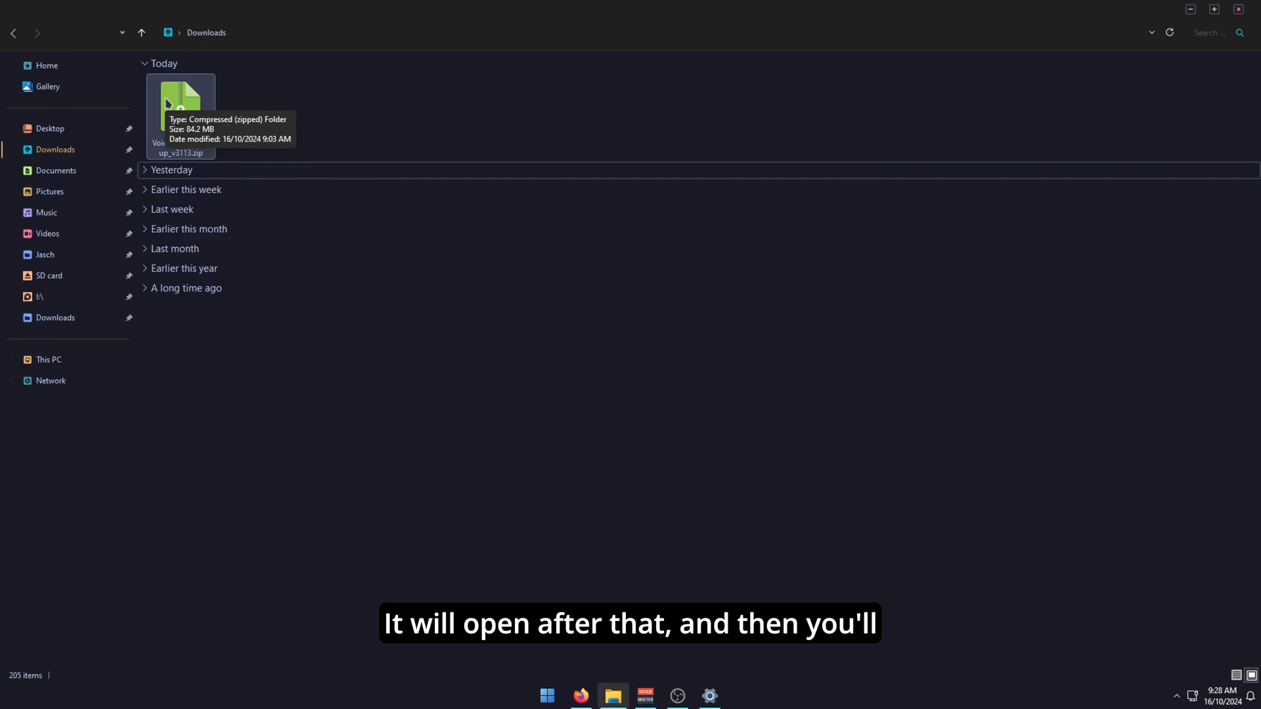
{"action": "mouse_move", "coordinate": [943, 502]}
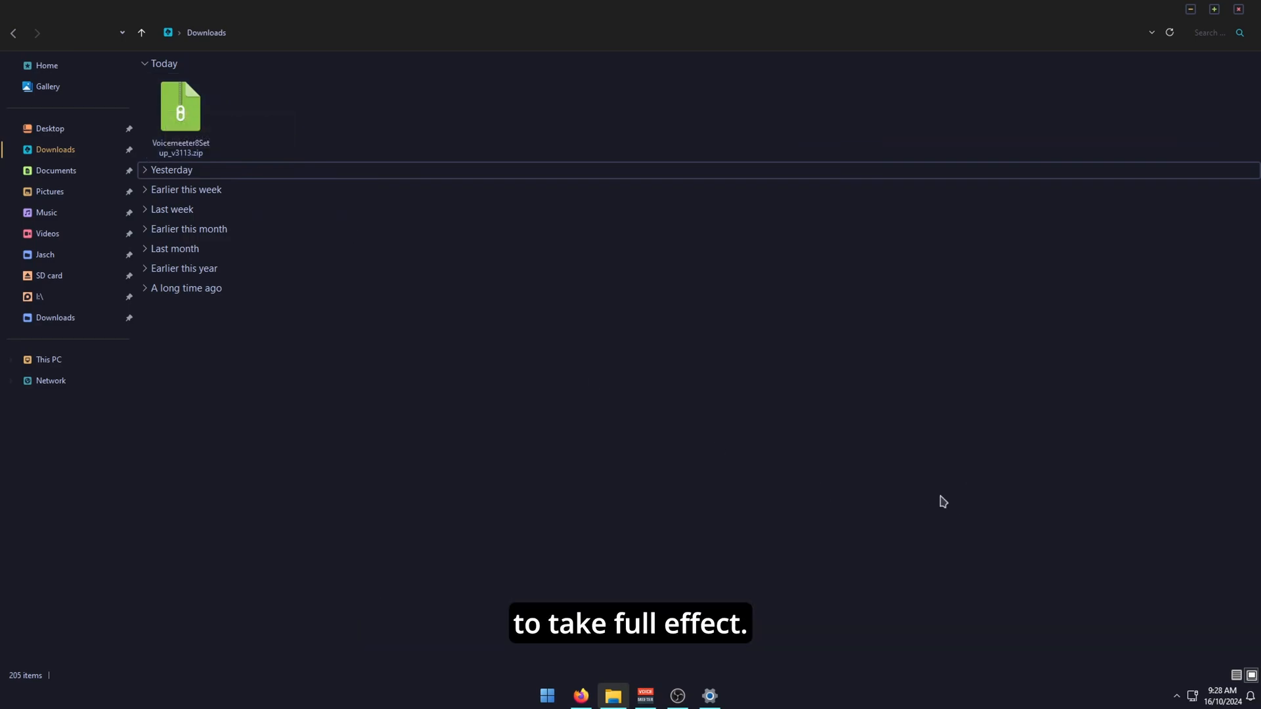
{"action": "left_click", "coordinate": [708, 696]}
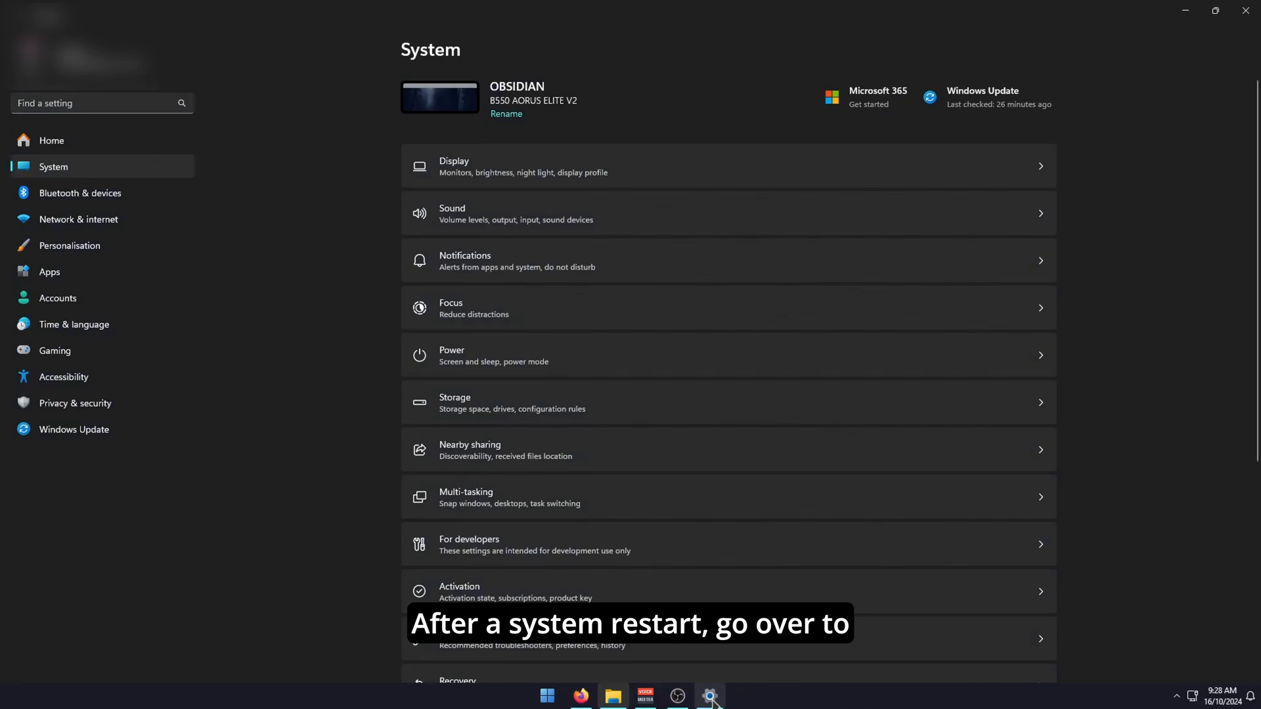
{"action": "mouse_move", "coordinate": [298, 169]}
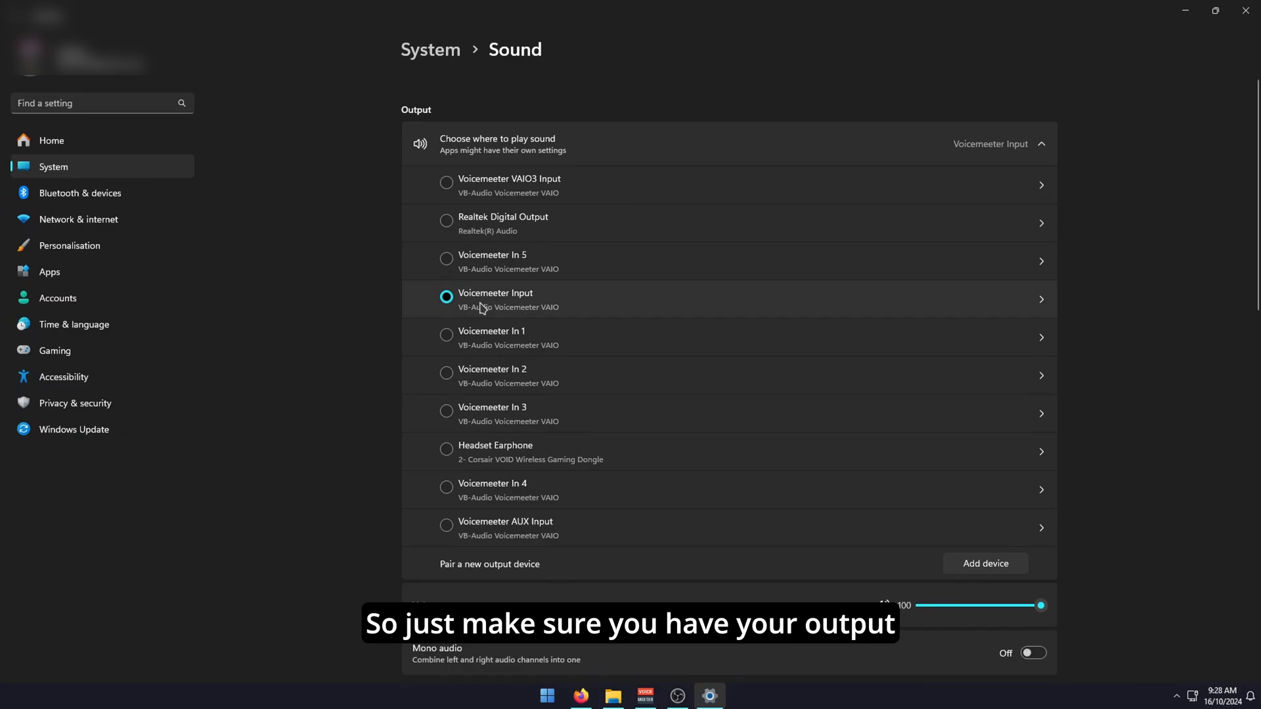
{"action": "mouse_move", "coordinate": [536, 303]}
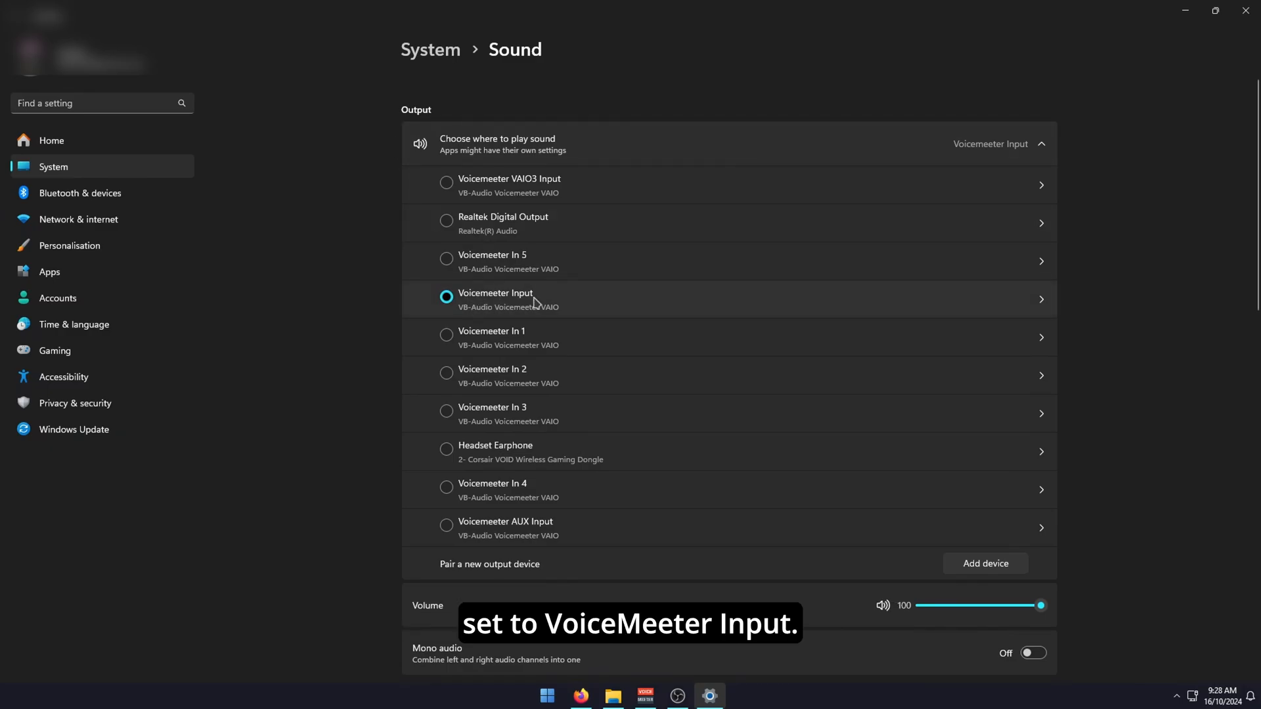
{"action": "mouse_move", "coordinate": [563, 320]}
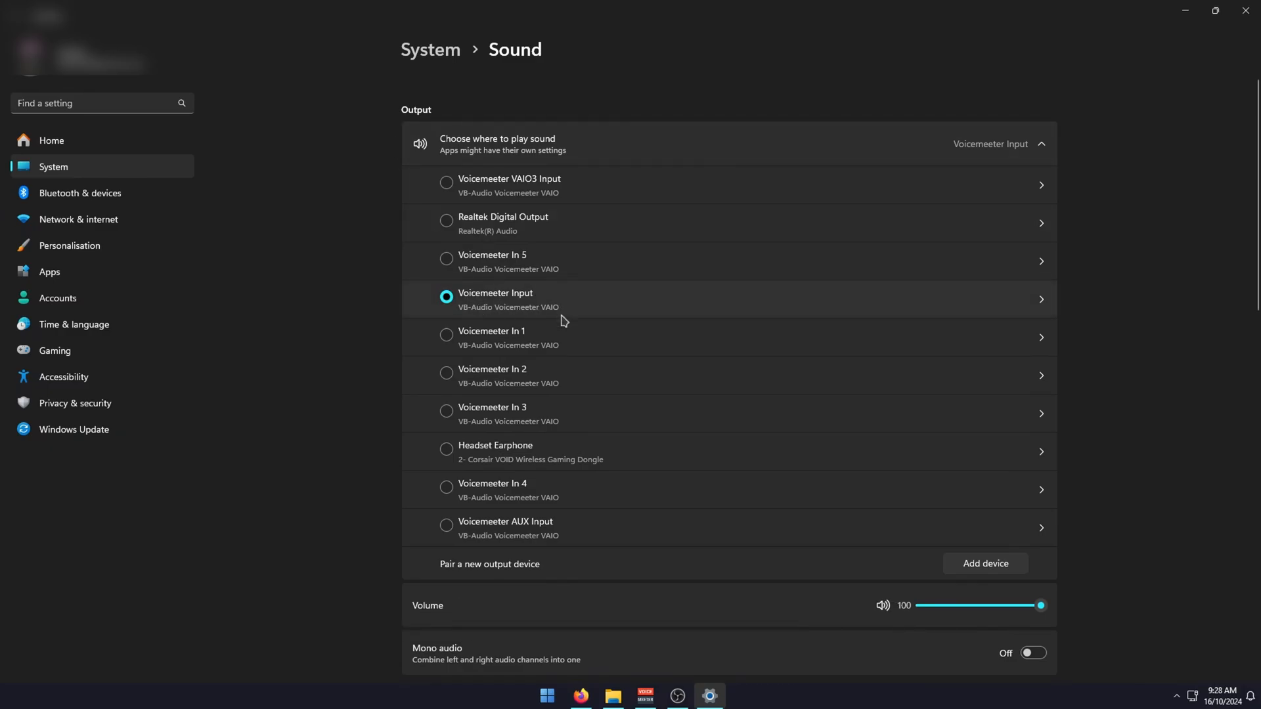
Step: Choose Voicemeeter Input as the device Windows plays sound through
{"action": "left_click", "coordinate": [643, 695]}
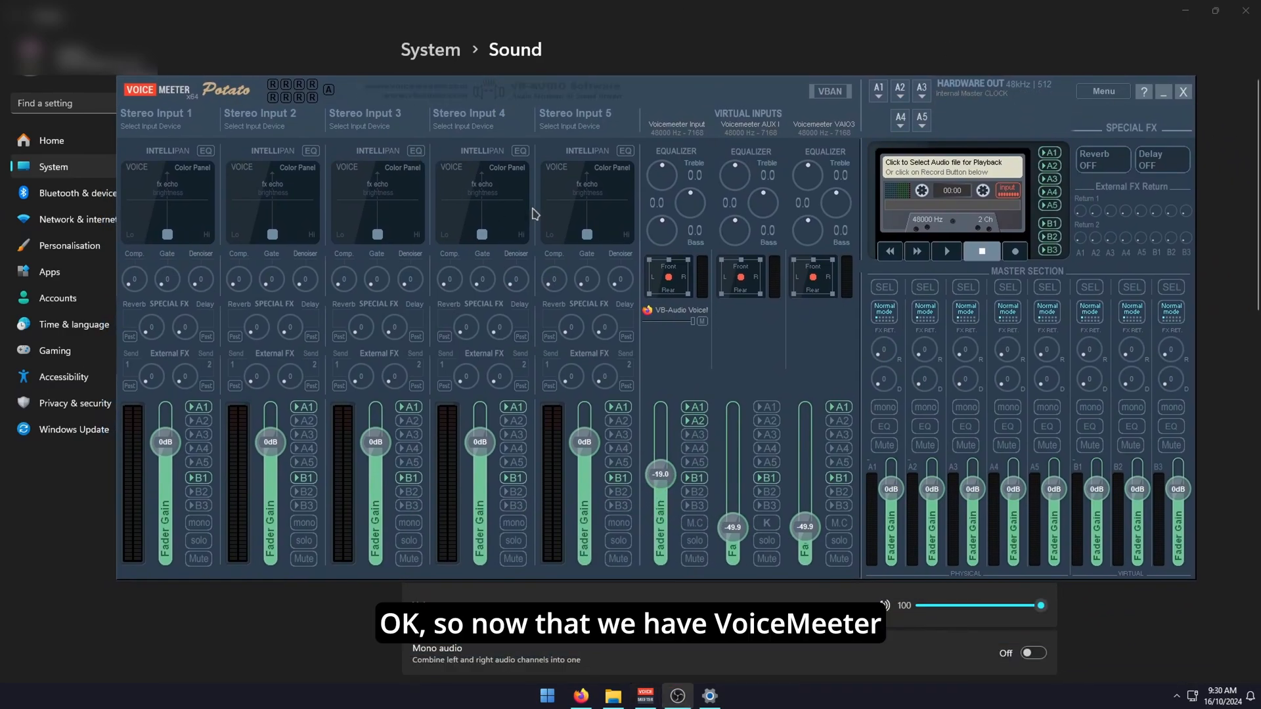
{"action": "mouse_move", "coordinate": [772, 326]}
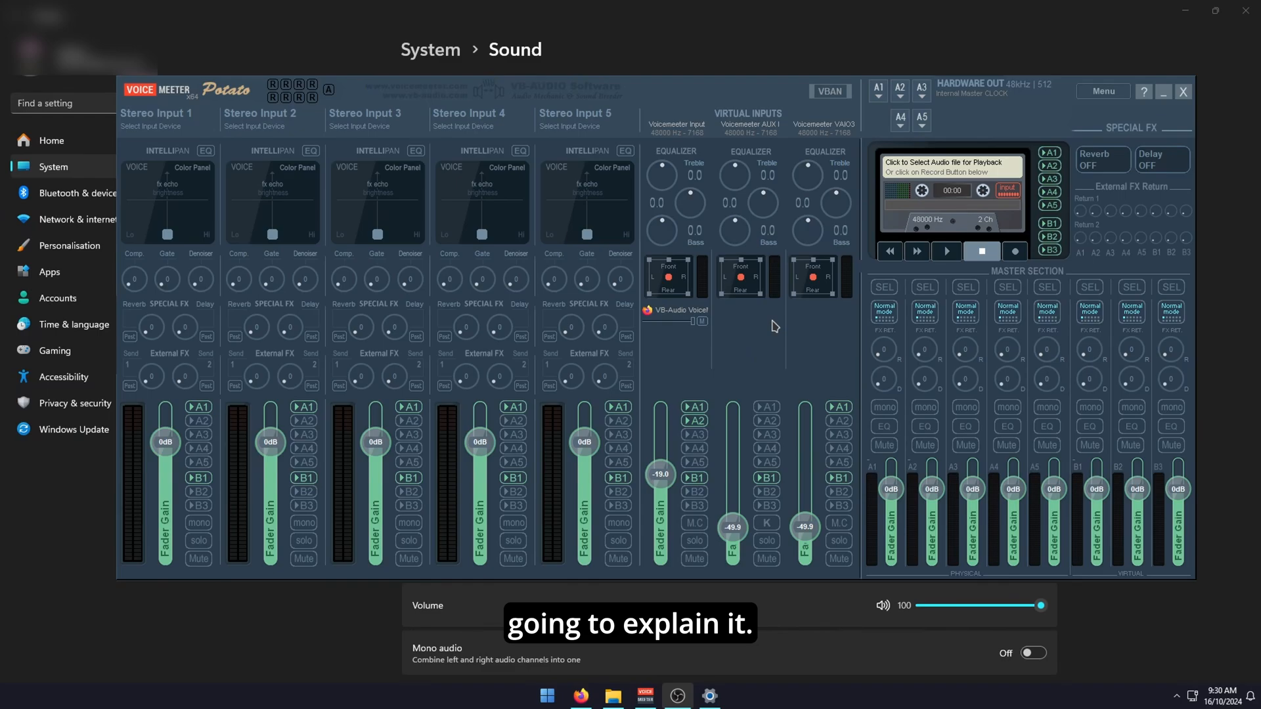
{"action": "mouse_move", "coordinate": [844, 96]}
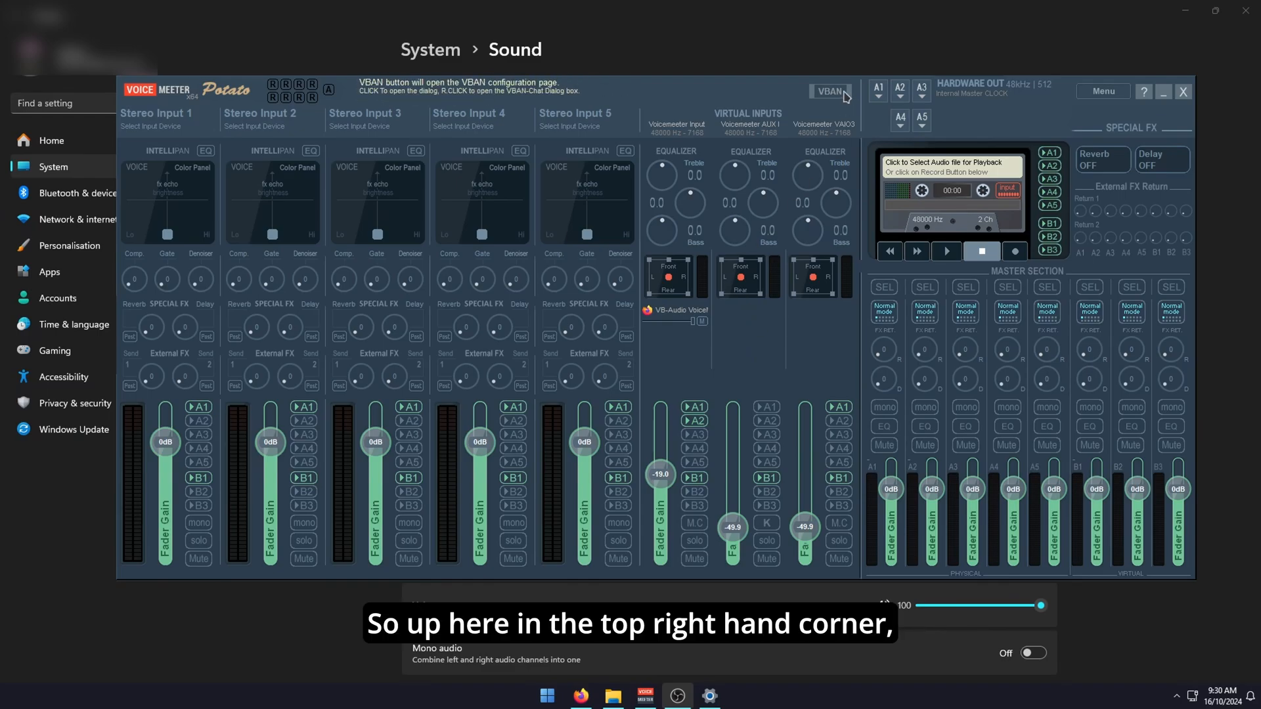
{"action": "mouse_move", "coordinate": [879, 86]}
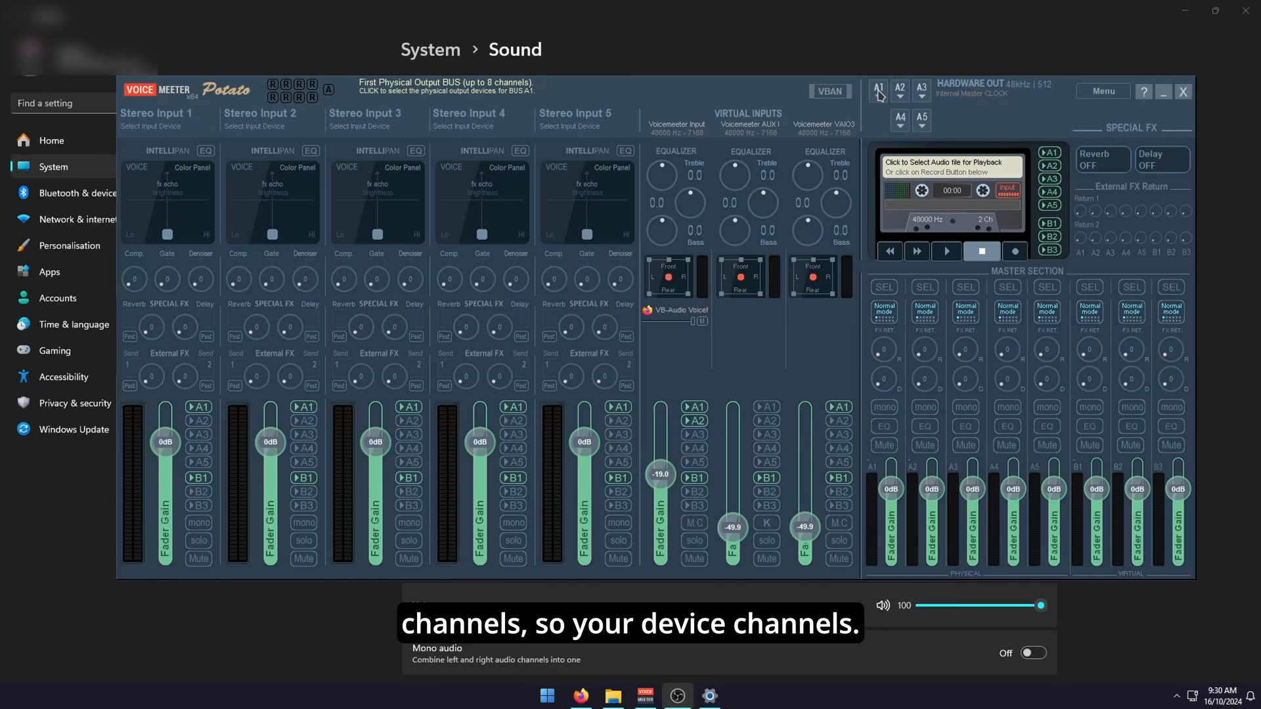
Step: Assign Hardware Out A1 to Headset Earphone (Corsair VOID Wireless Gaming Dongle) via WDM
{"action": "left_click", "coordinate": [879, 88]}
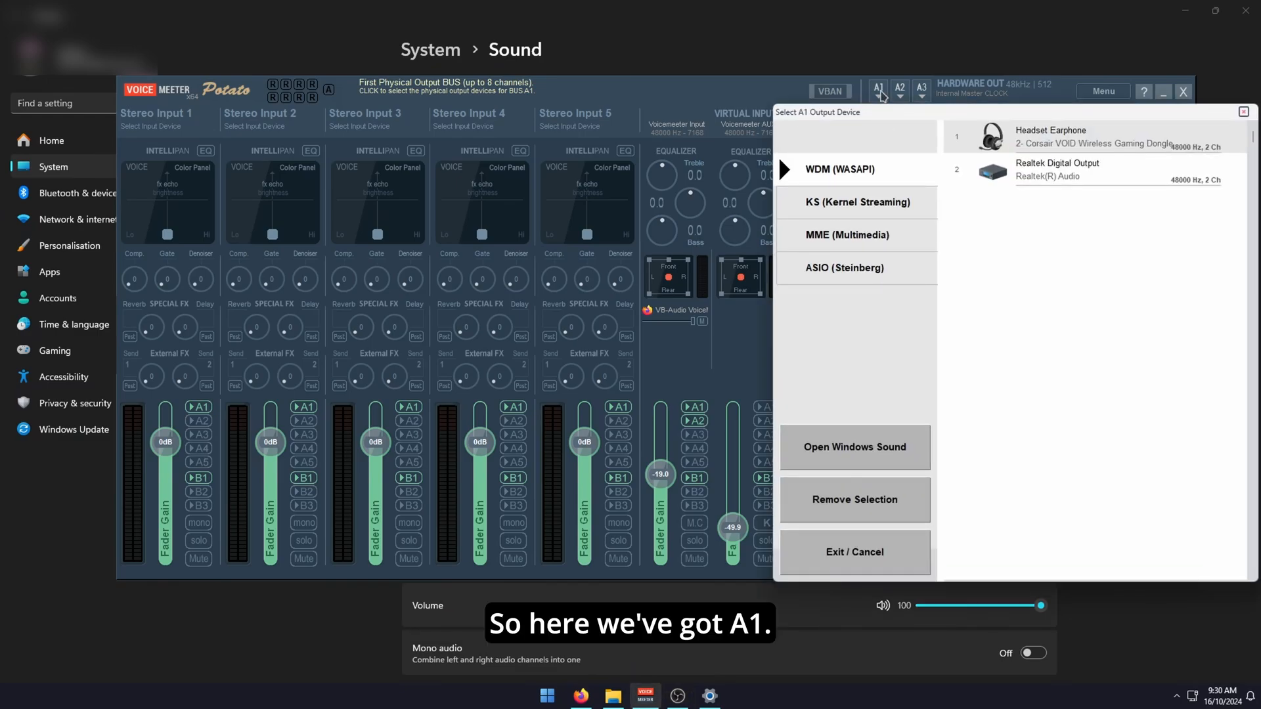
{"action": "left_click", "coordinate": [1050, 130]}
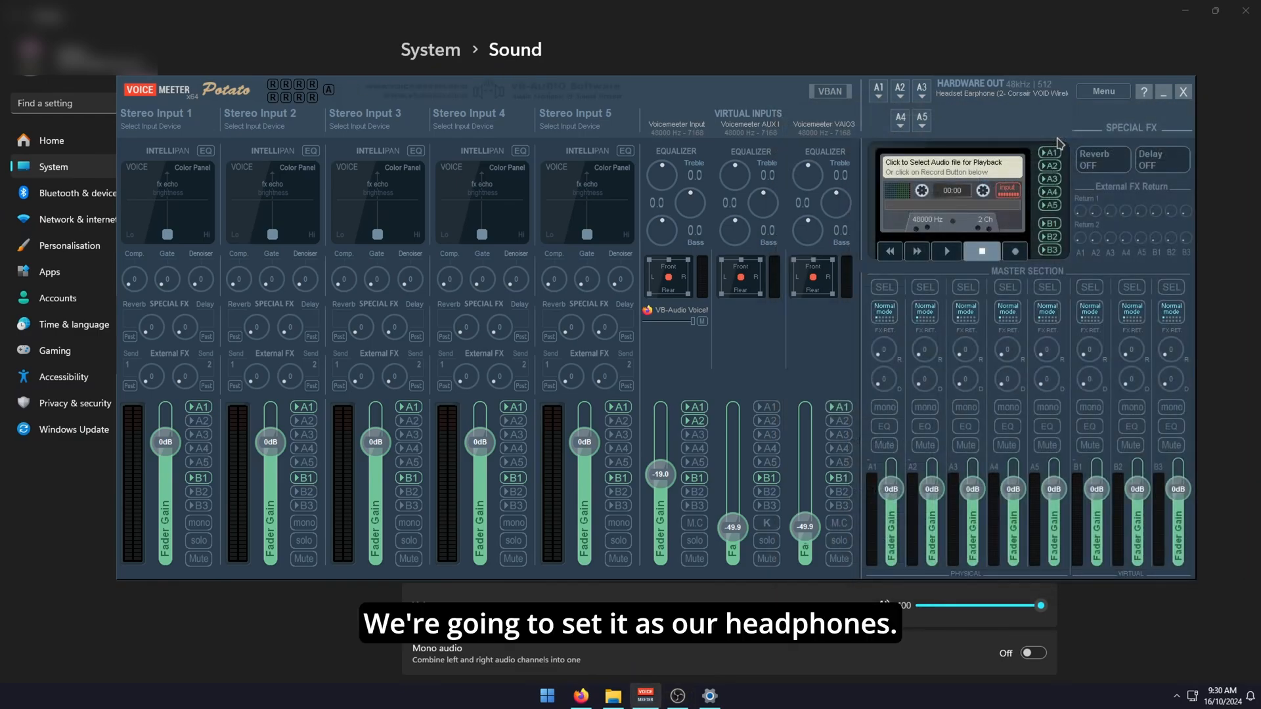
{"action": "left_click", "coordinate": [900, 86]}
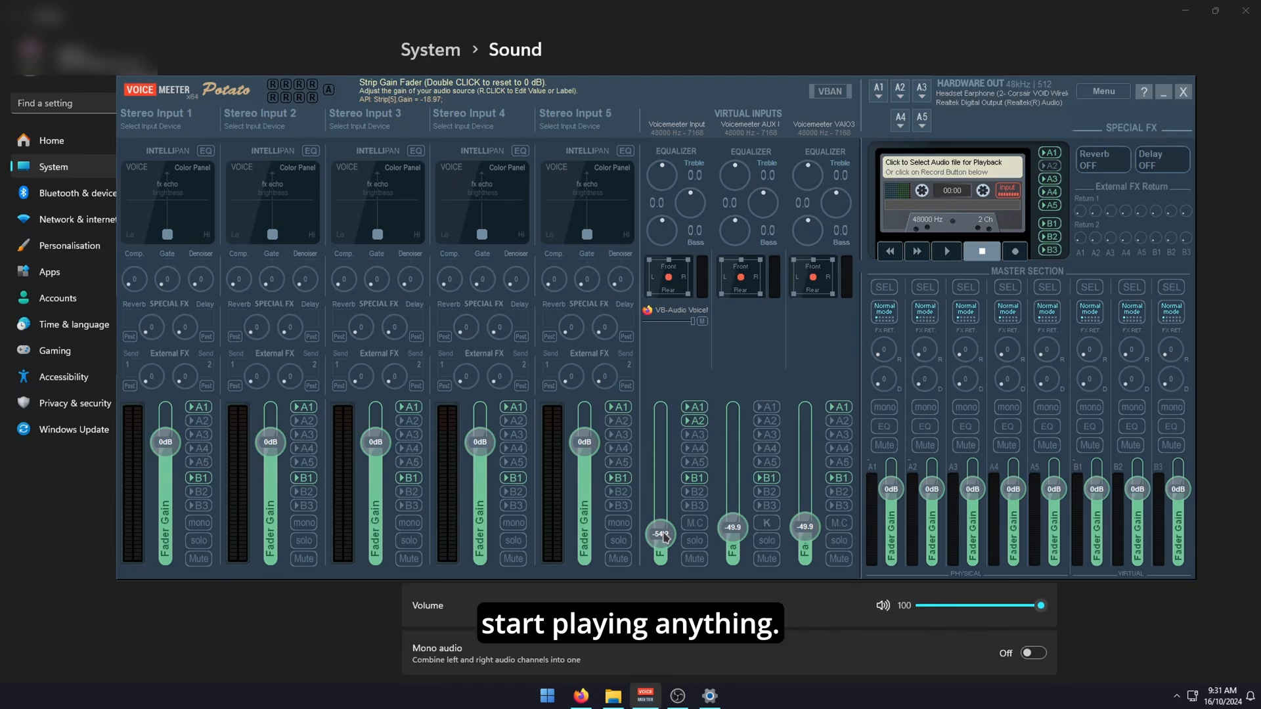
{"action": "mouse_move", "coordinate": [692, 410]}
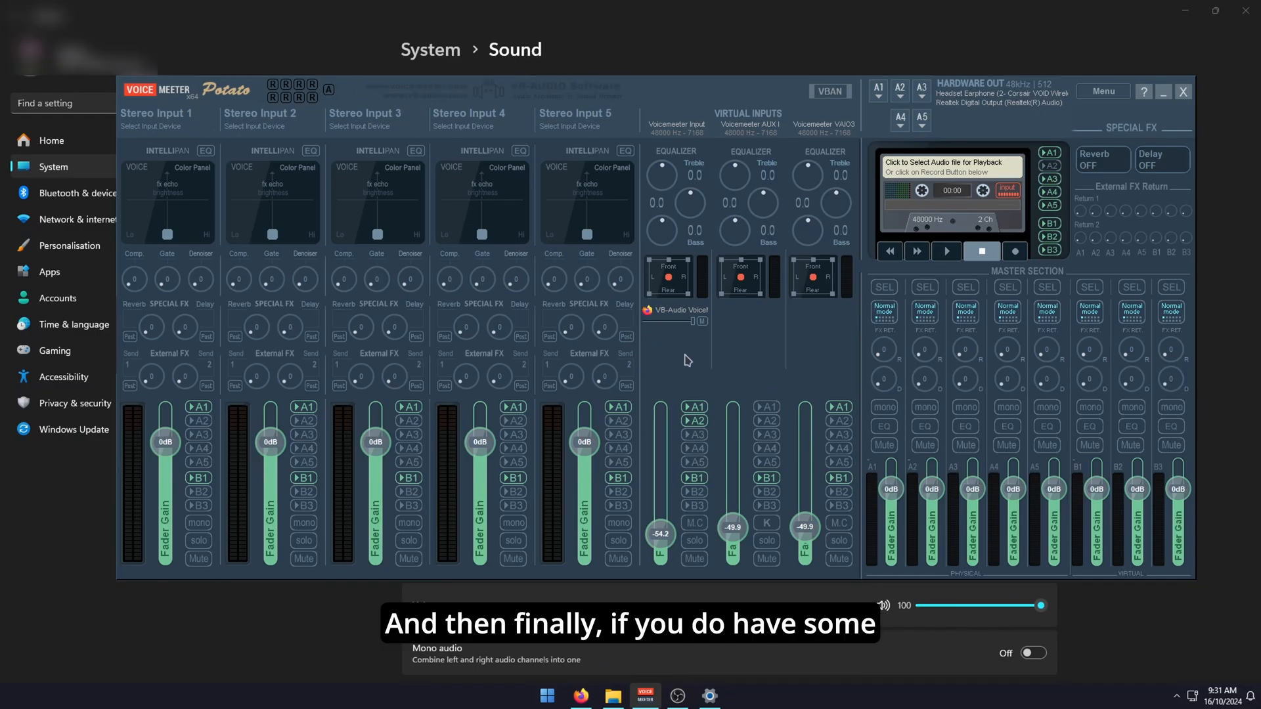
{"action": "mouse_move", "coordinate": [663, 465]}
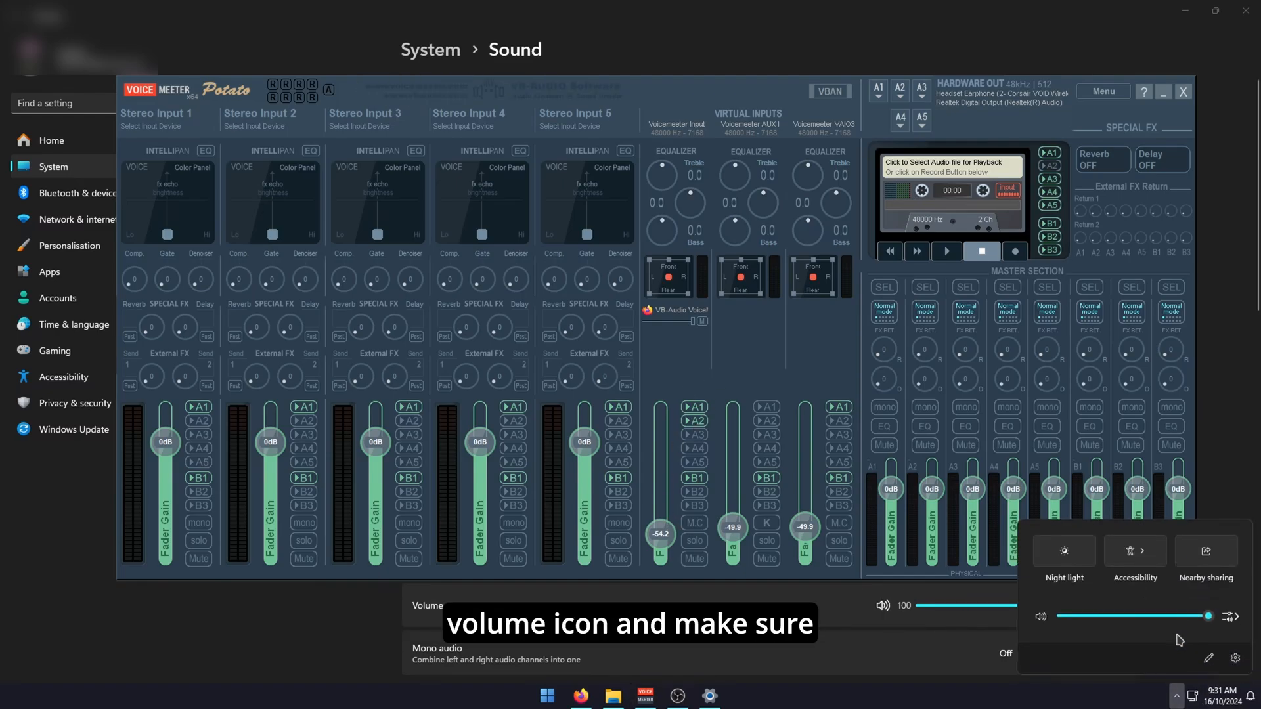
Step: Keep Voicemeeter Input as the quick-settings output device and close the Voicemeeter mixer
{"action": "left_click", "coordinate": [1229, 617]}
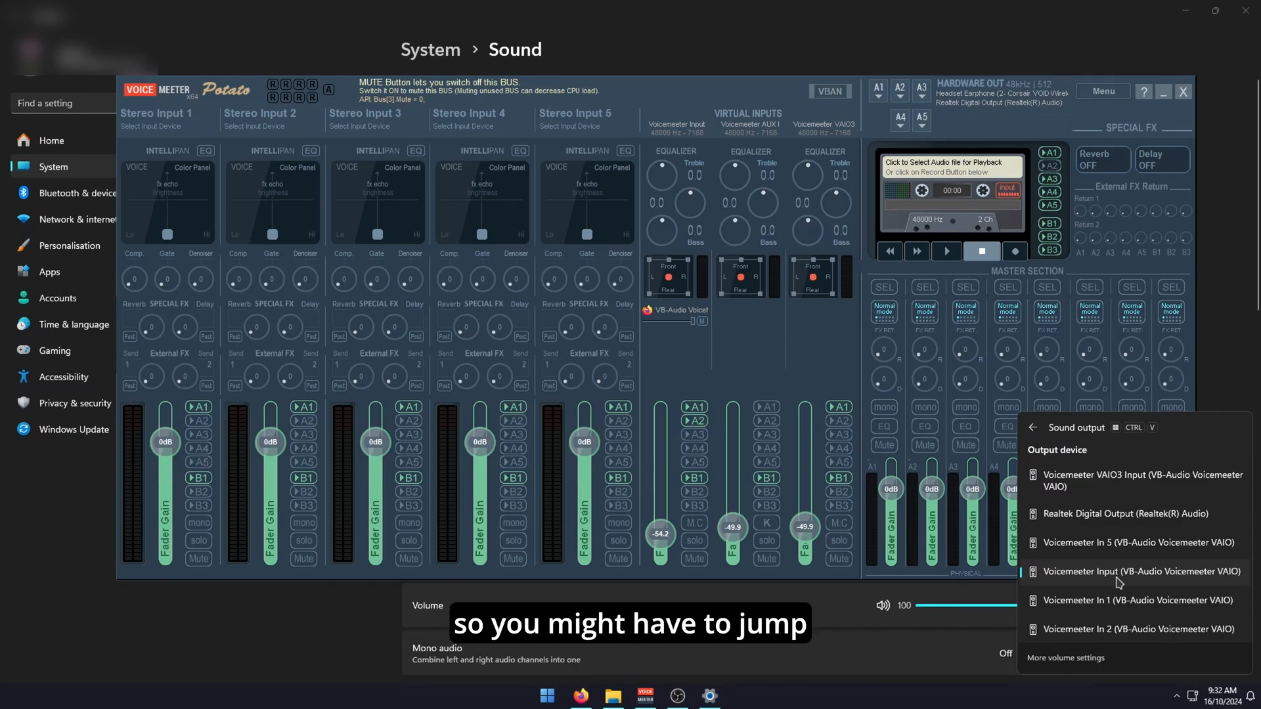
{"action": "left_click", "coordinate": [674, 358]}
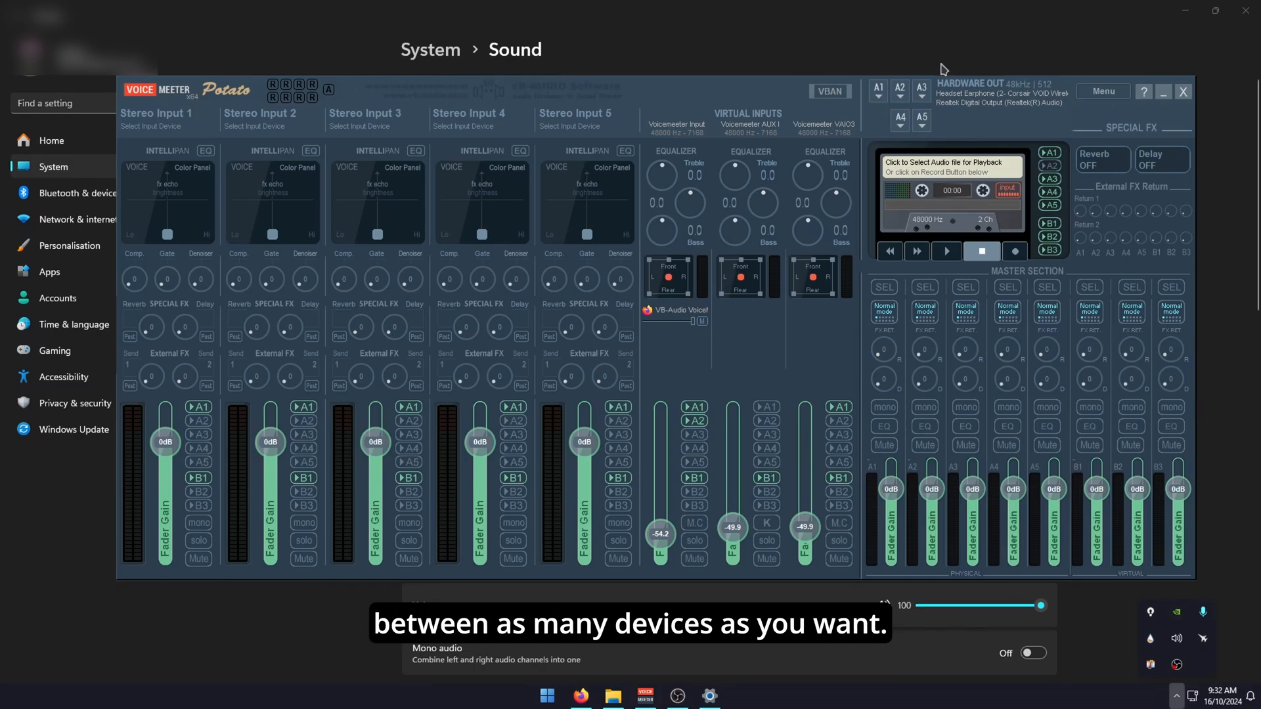
{"action": "mouse_move", "coordinate": [914, 132]}
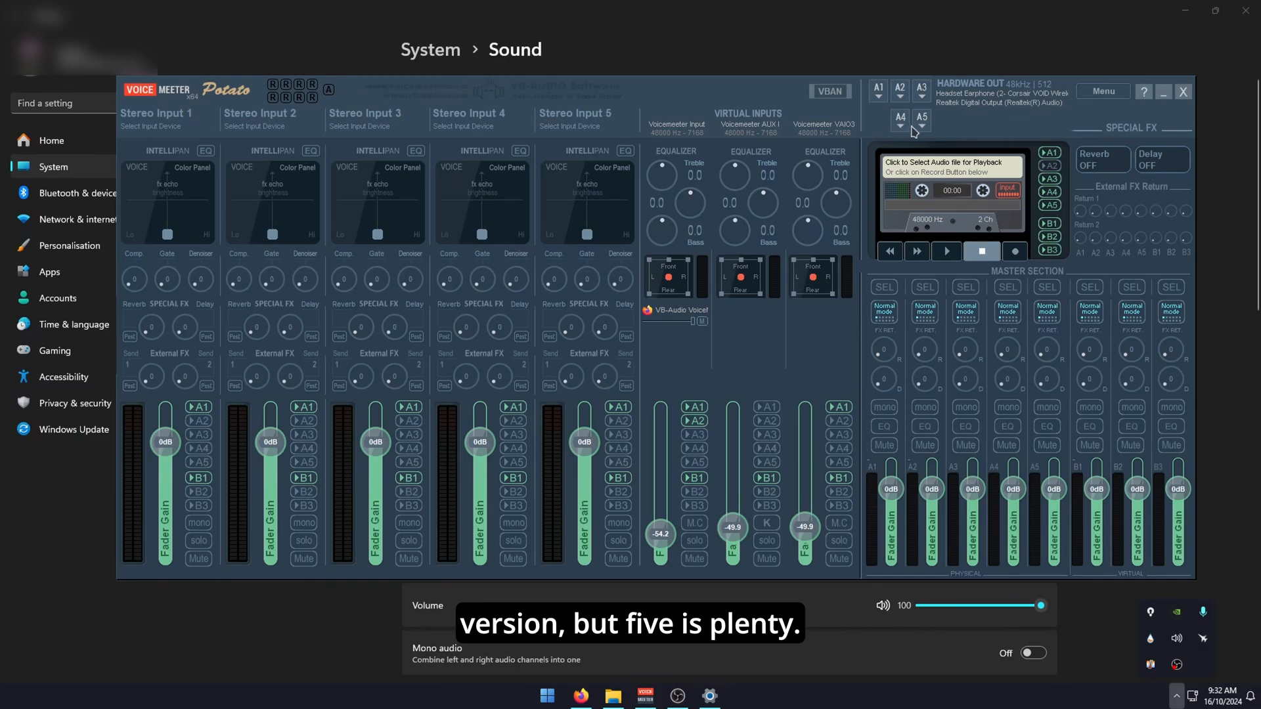
{"action": "mouse_move", "coordinate": [1183, 91]}
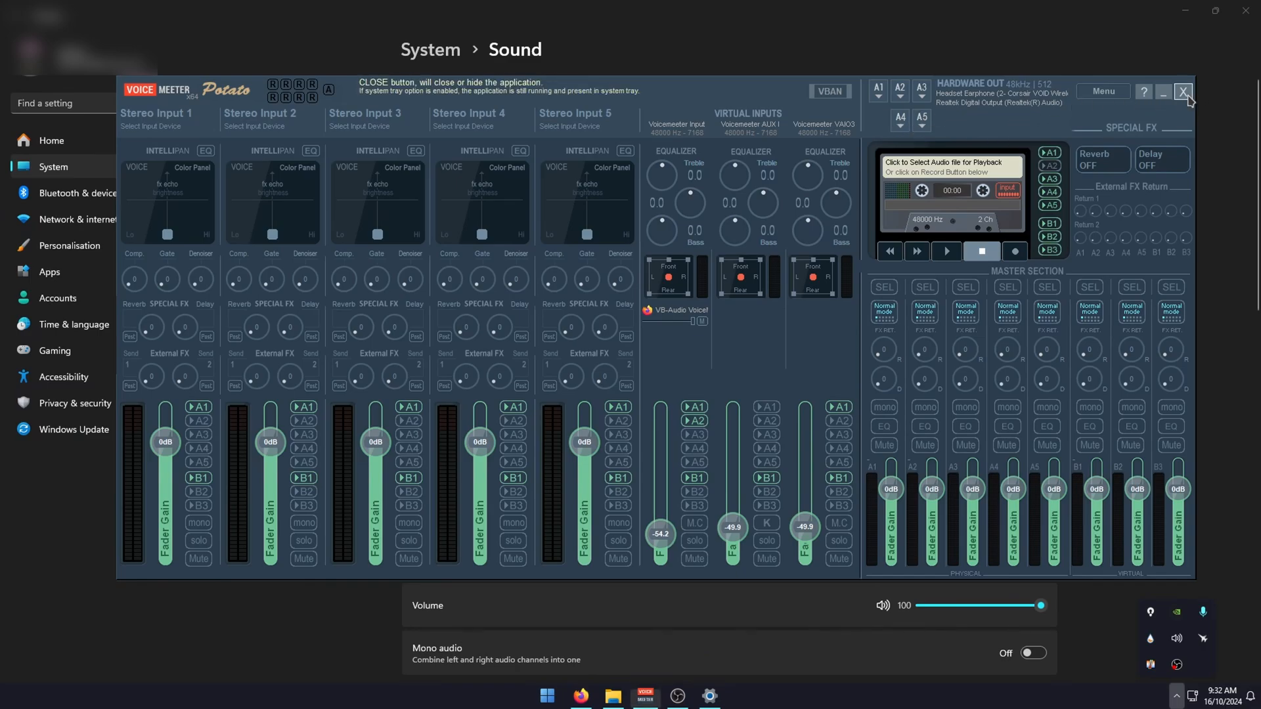
{"action": "left_click", "coordinate": [1183, 92]}
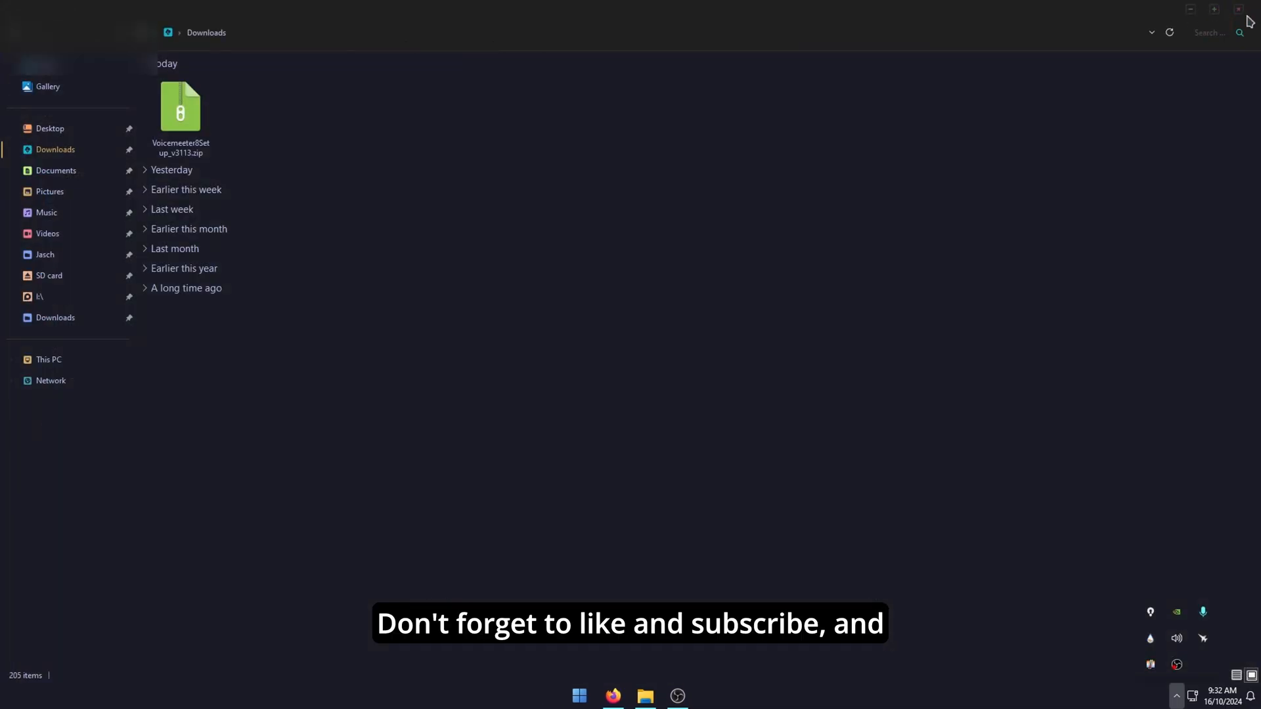